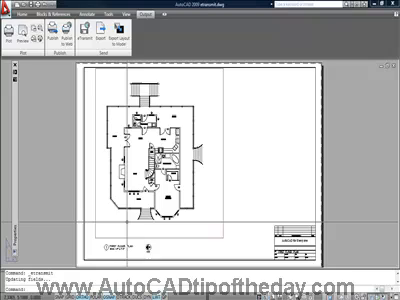
# Launch eTransmit from the Output tab to open the Create Transmittal dialog
pyautogui.click(10, 8)
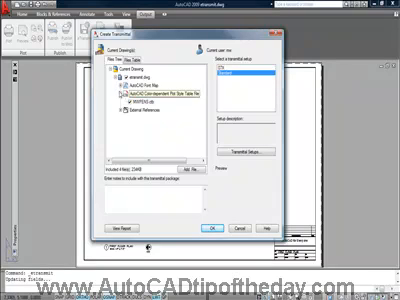
# Open Transmittal Setups and modify the Standard setup
pyautogui.click(150, 93)
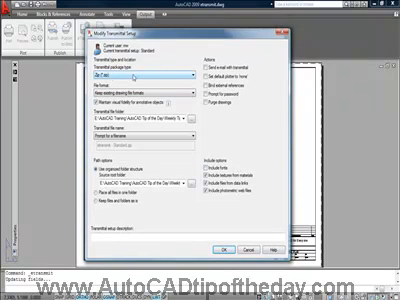
# Keep Zip package, use AutoCAD 2000/LT2000 format, and place all files in one folder
pyautogui.click(197, 74)
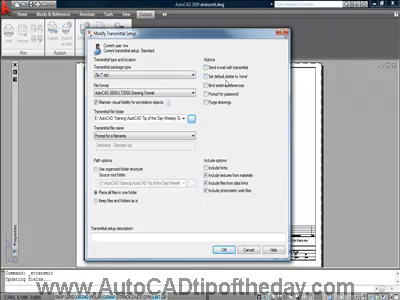
# Check Include fonts in the Standard setup's include options
pyautogui.click(218, 77)
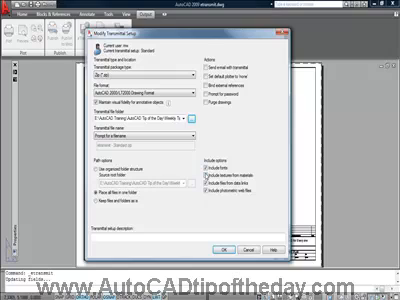
pyautogui.click(192, 196)
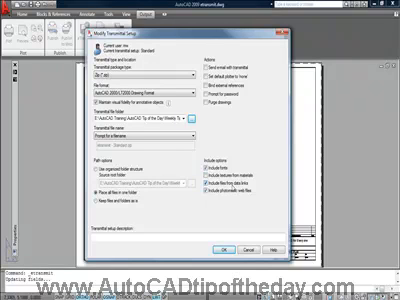